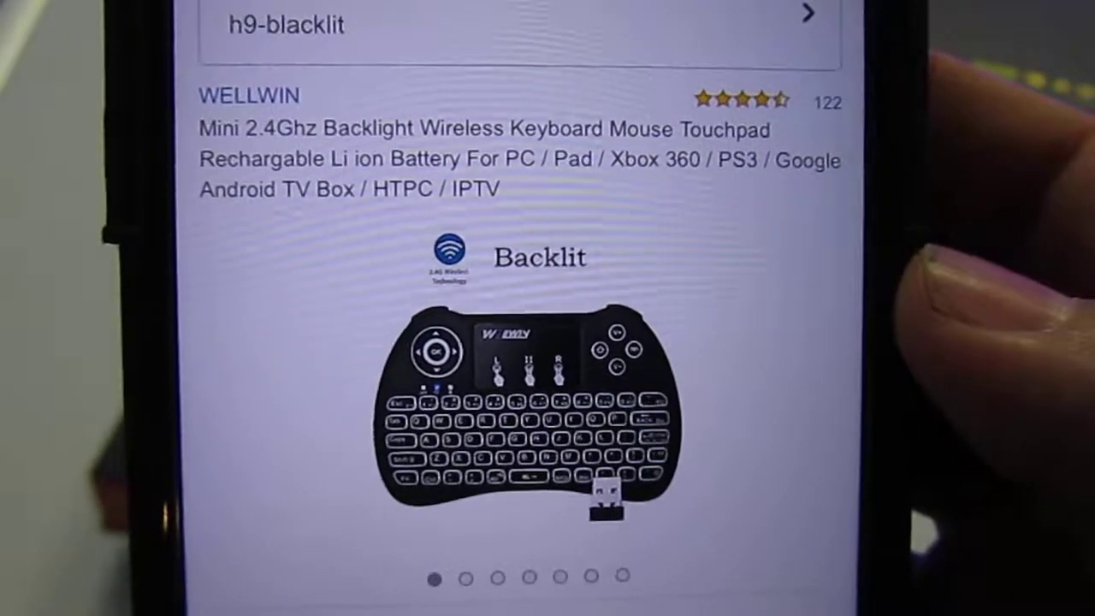
scroll("down", 3)
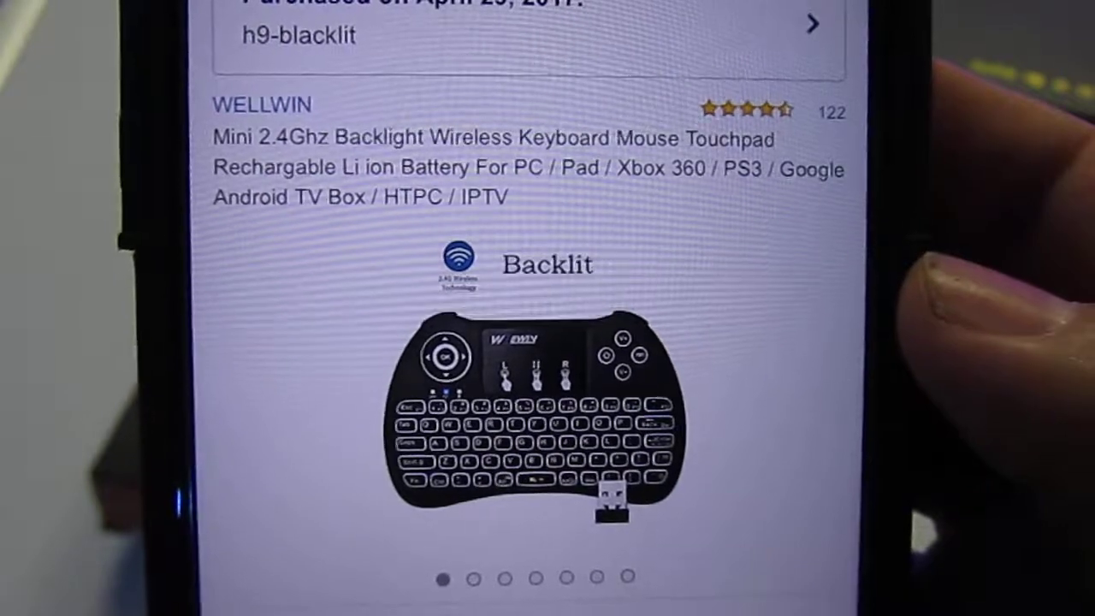
scroll("down", 3)
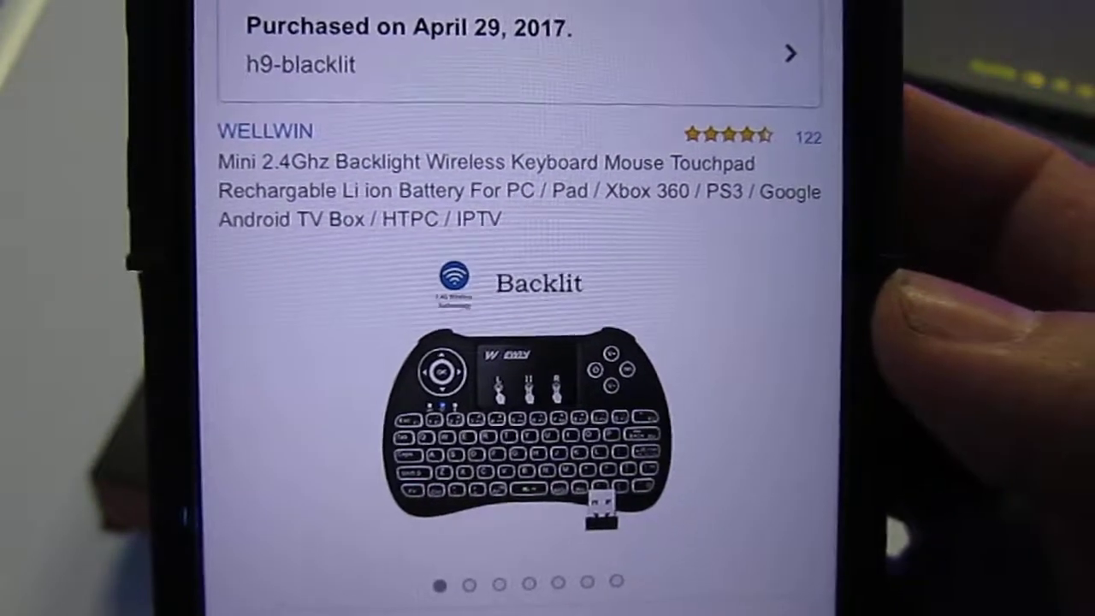